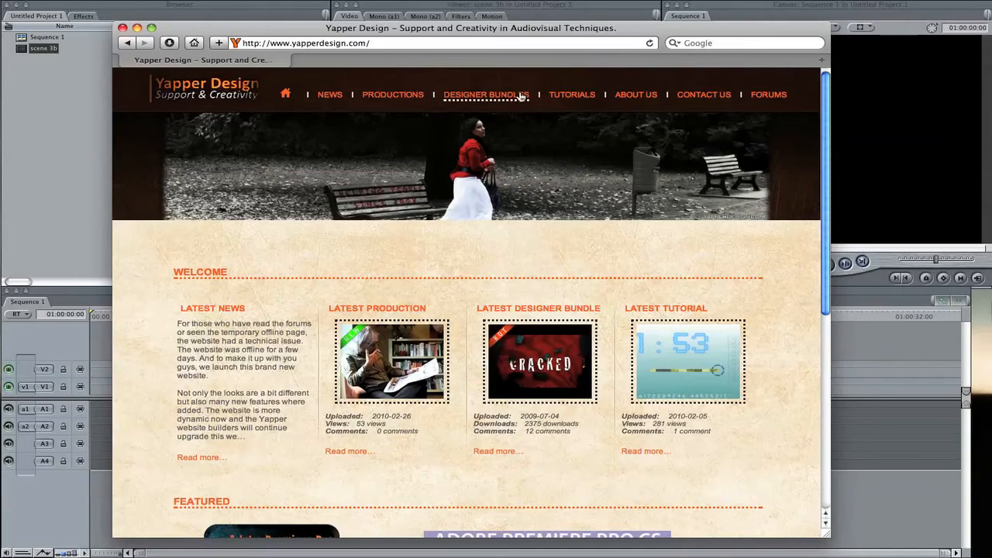
mouse_move(771, 129)
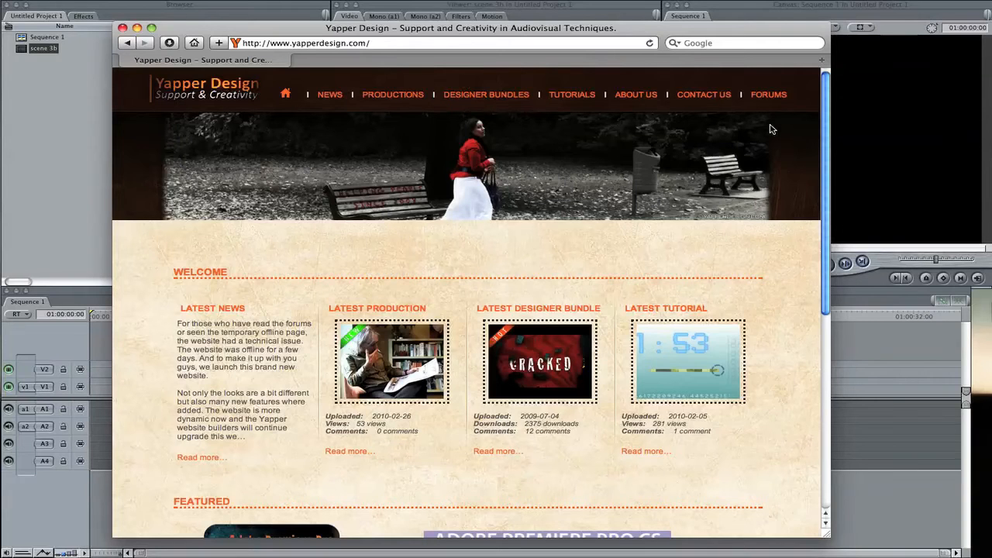
mouse_move(124, 33)
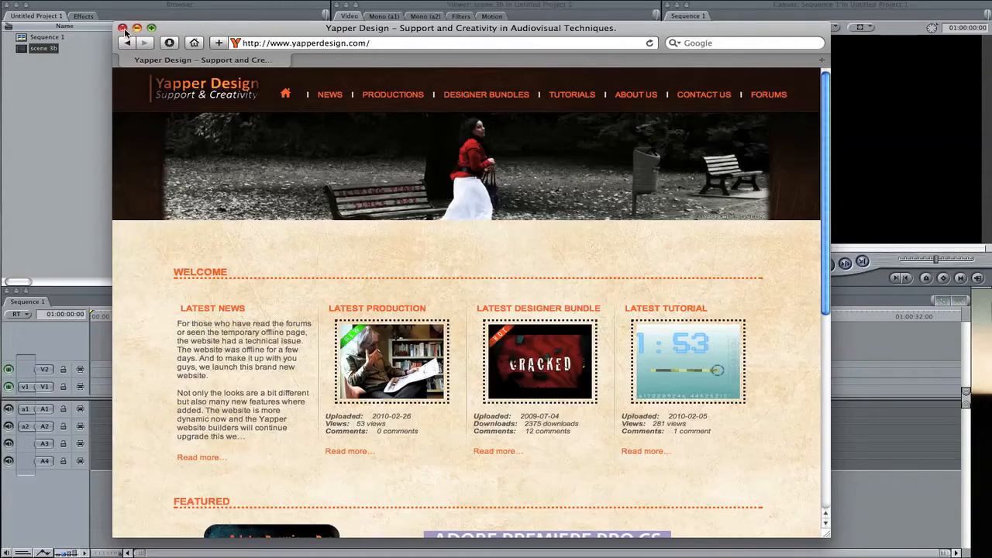
Close Safari and apply Color Corrector 3-way to the scene 3b clip, showing its wheels.
left_click(124, 28)
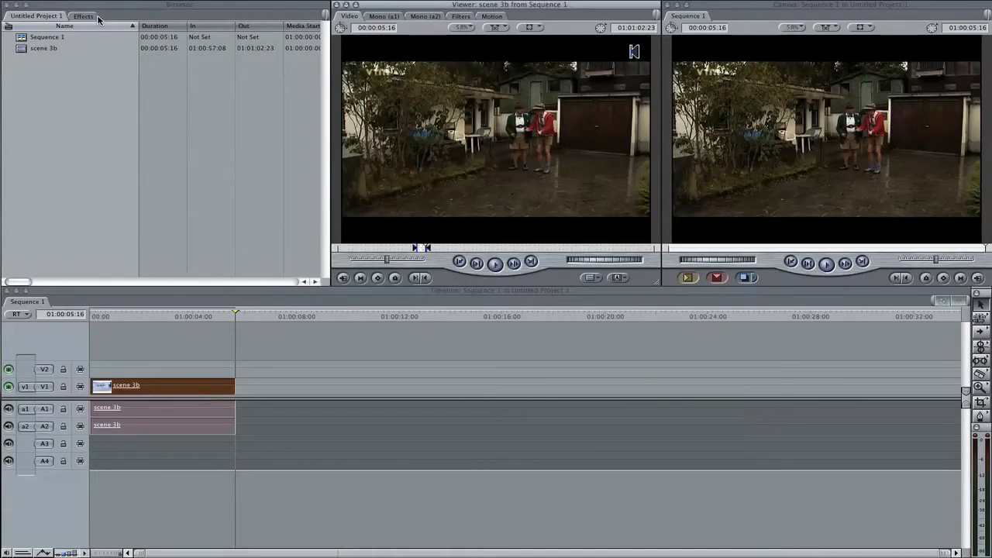
left_click(83, 16)
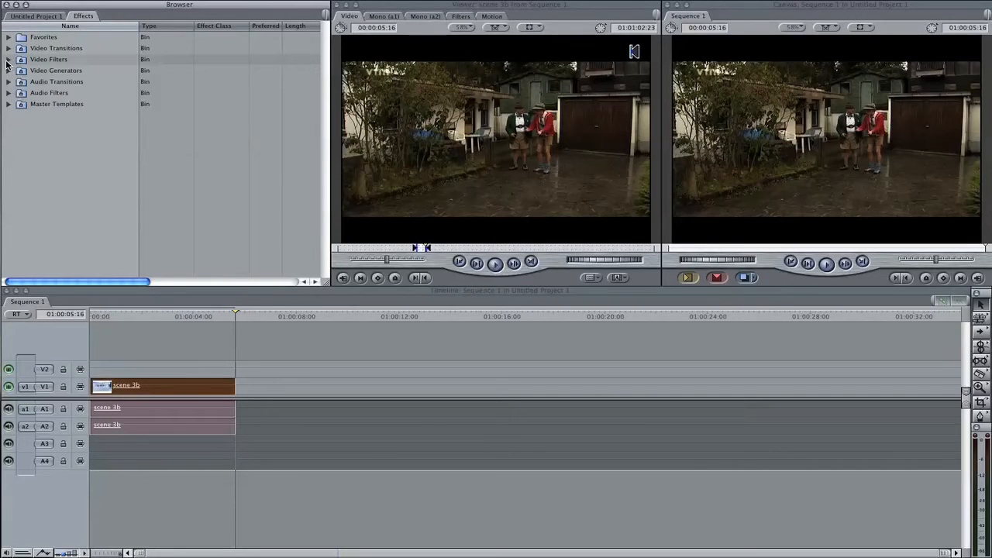
left_click(7, 59)
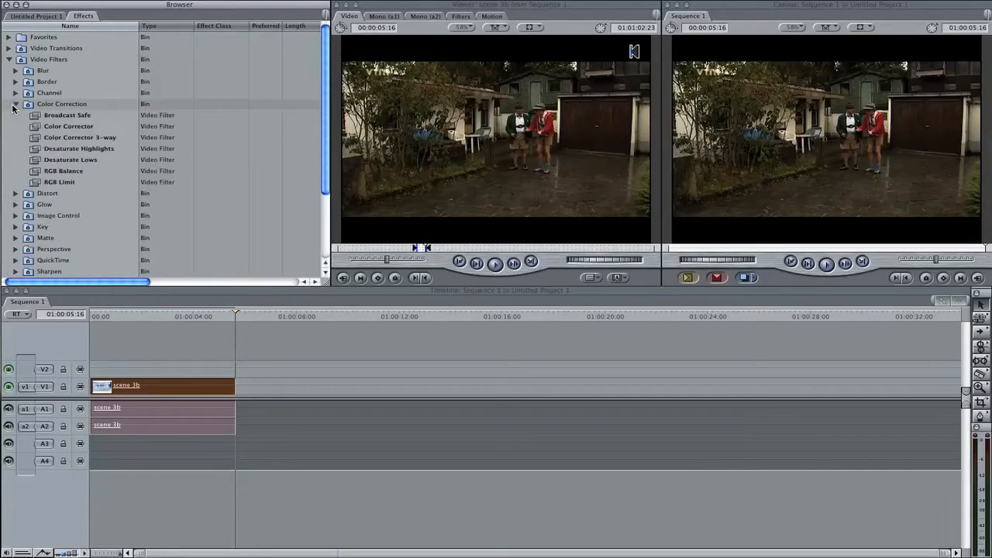
left_click(79, 137)
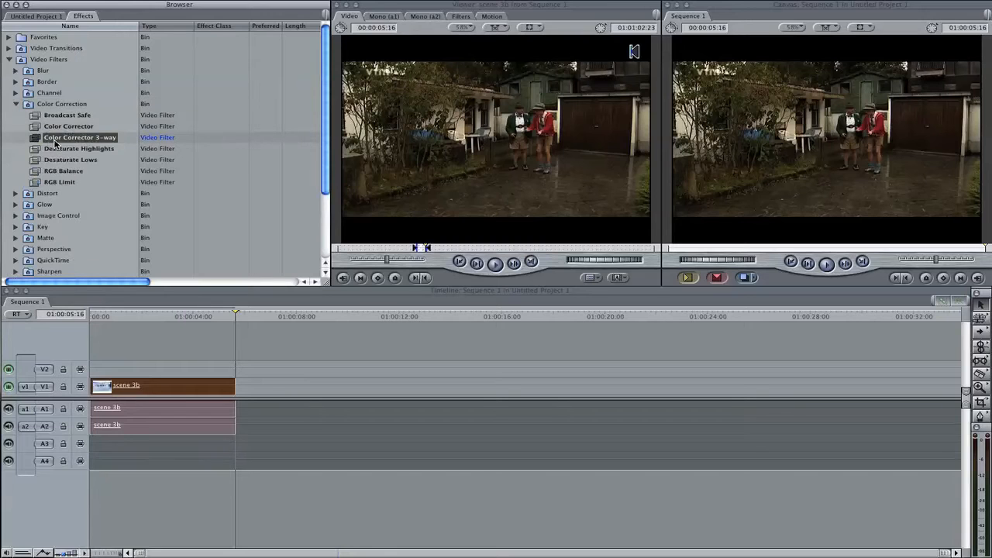
left_click_drag(79, 137, 179, 385)
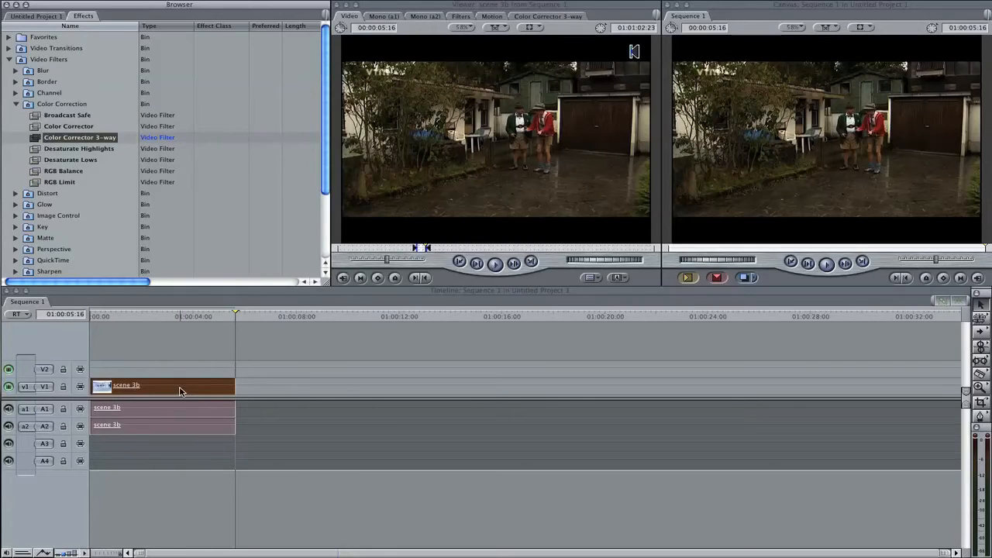
left_click(549, 15)
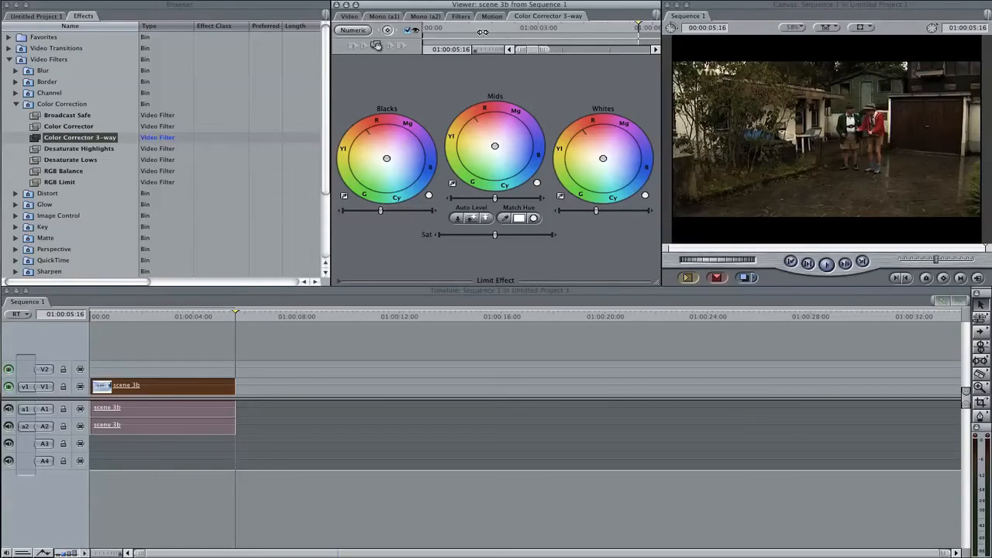
Switch the Viewer to the scene 3b clip's Filters tab.
left_click(460, 16)
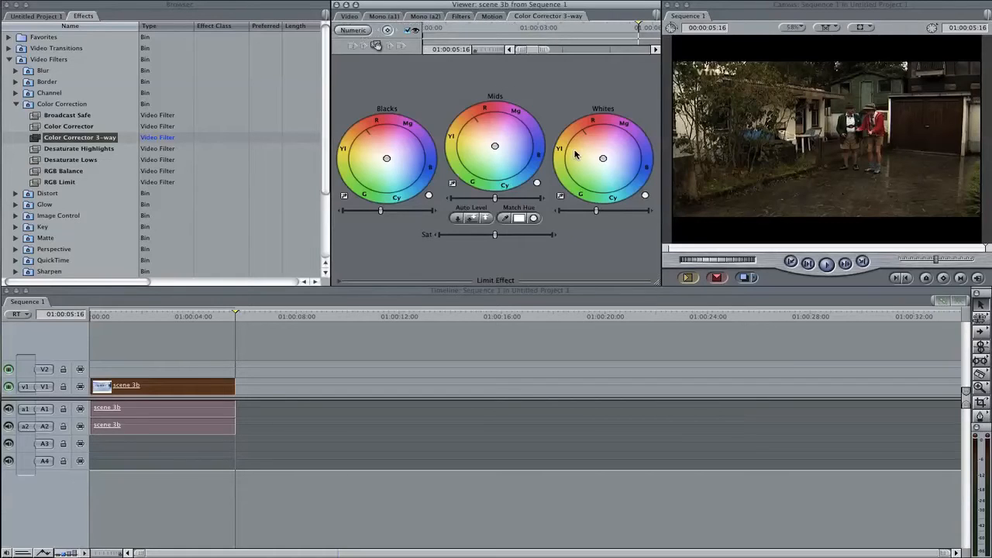
mouse_move(581, 148)
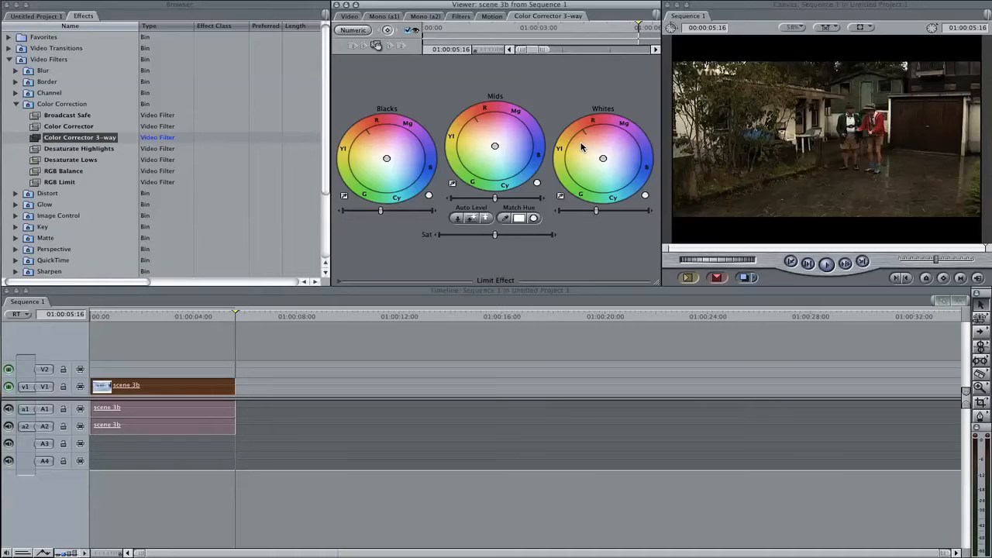
mouse_move(589, 217)
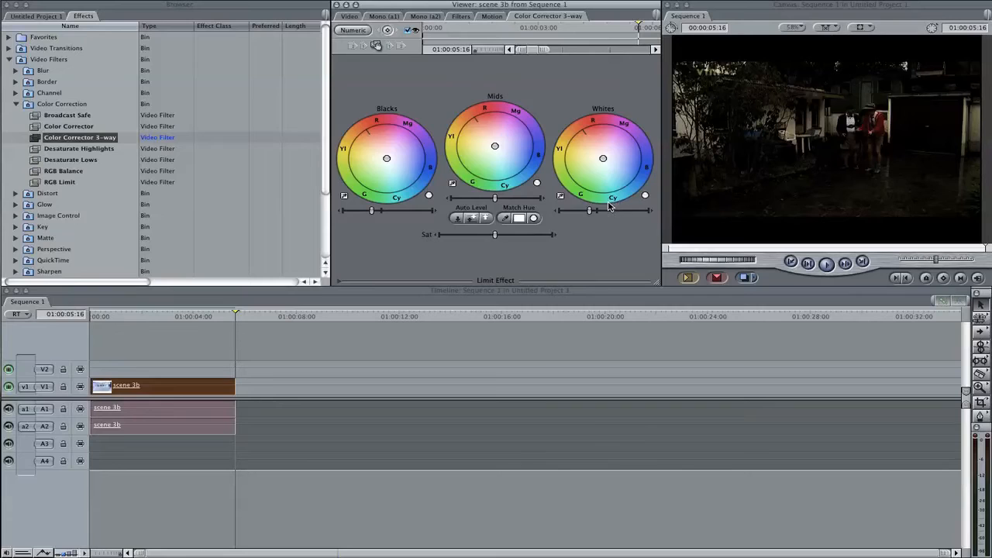
mouse_move(492, 208)
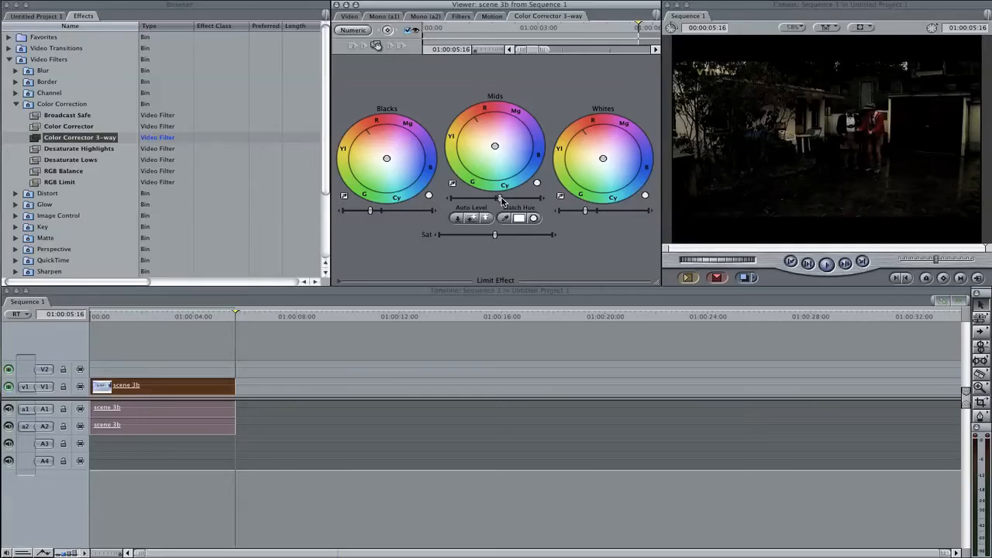
mouse_move(569, 149)
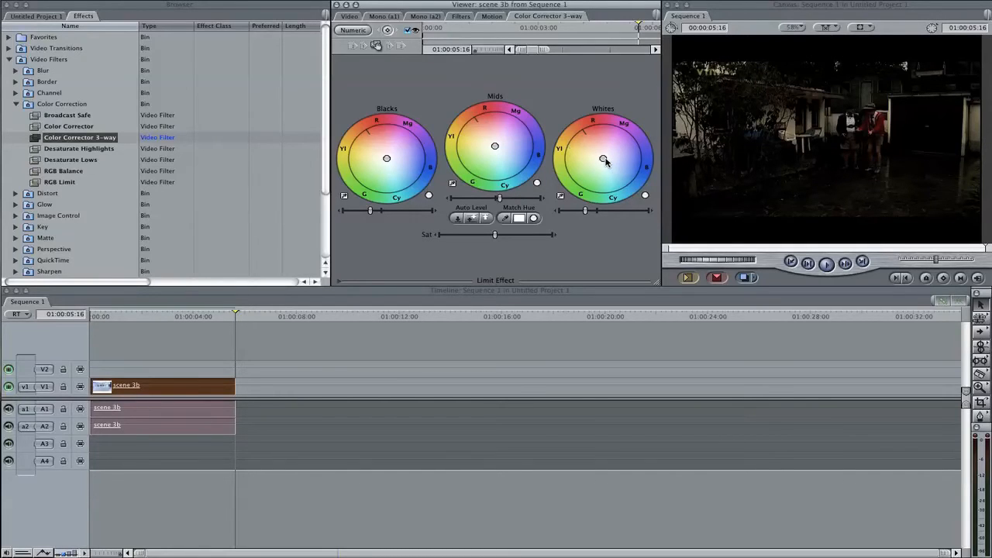
Shift the Whites and Mids color wheels toward blue, fine-tuning the midtone tint.
left_click_drag(603, 159, 608, 159)
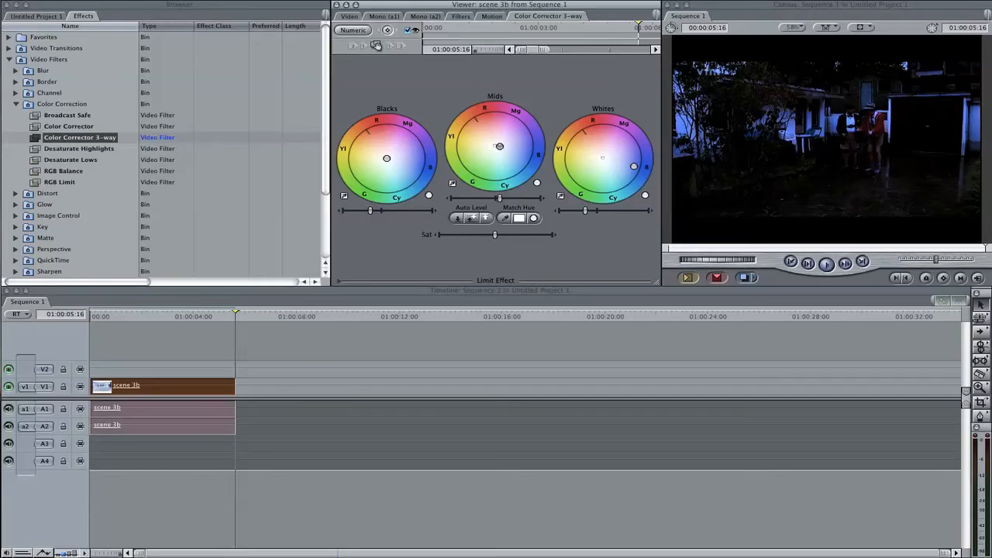
left_click_drag(499, 147, 524, 148)
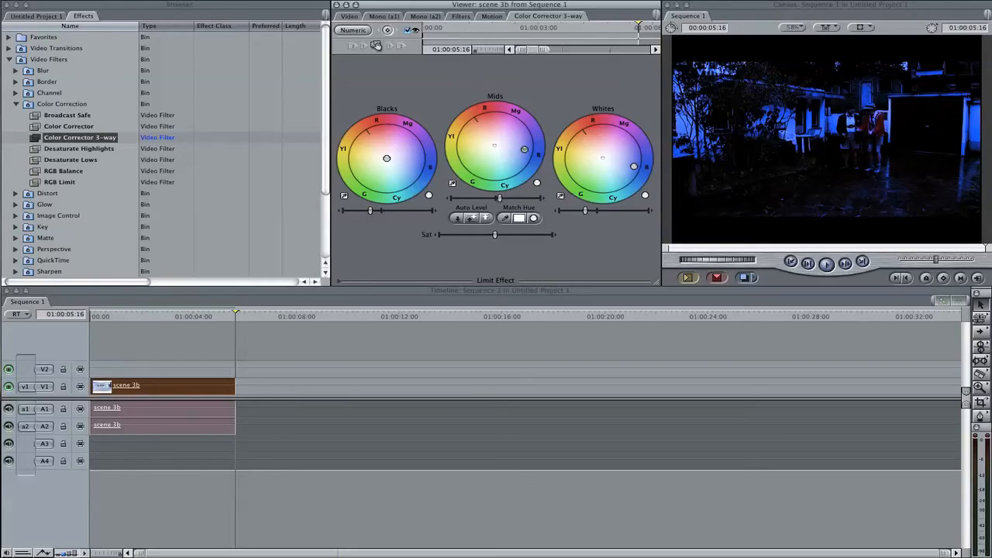
left_click_drag(493, 147, 516, 149)
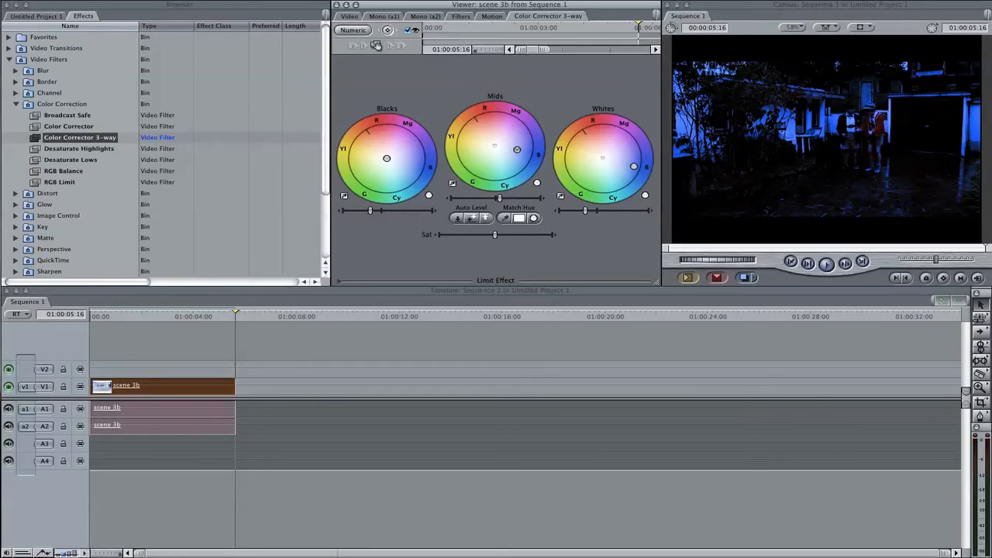
left_click_drag(516, 148, 505, 147)
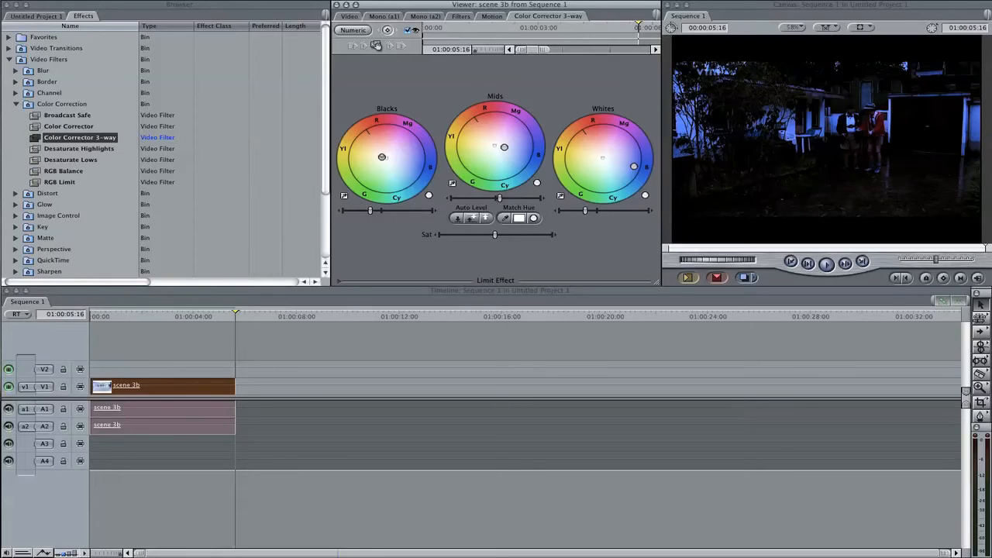
left_click_drag(382, 156, 374, 146)
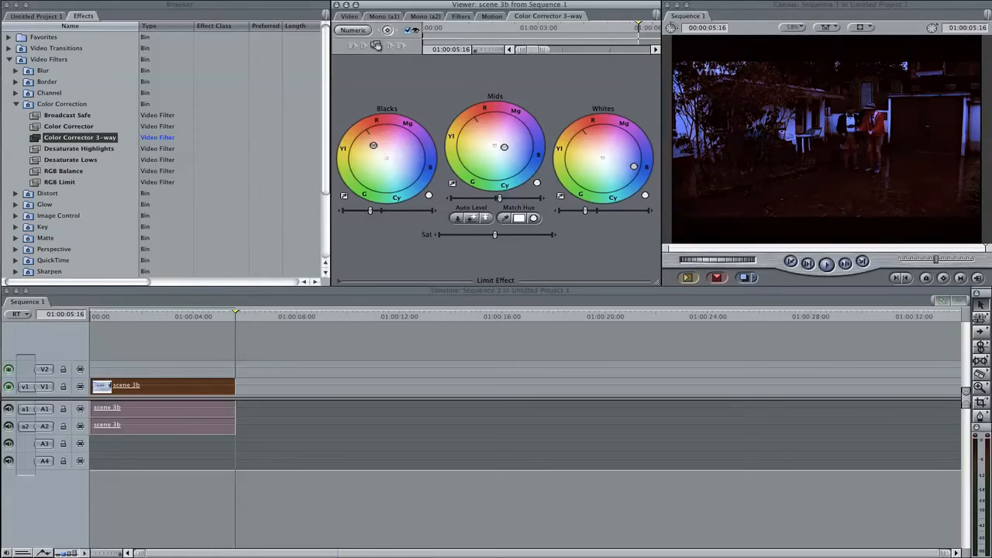
left_click_drag(373, 146, 378, 147)
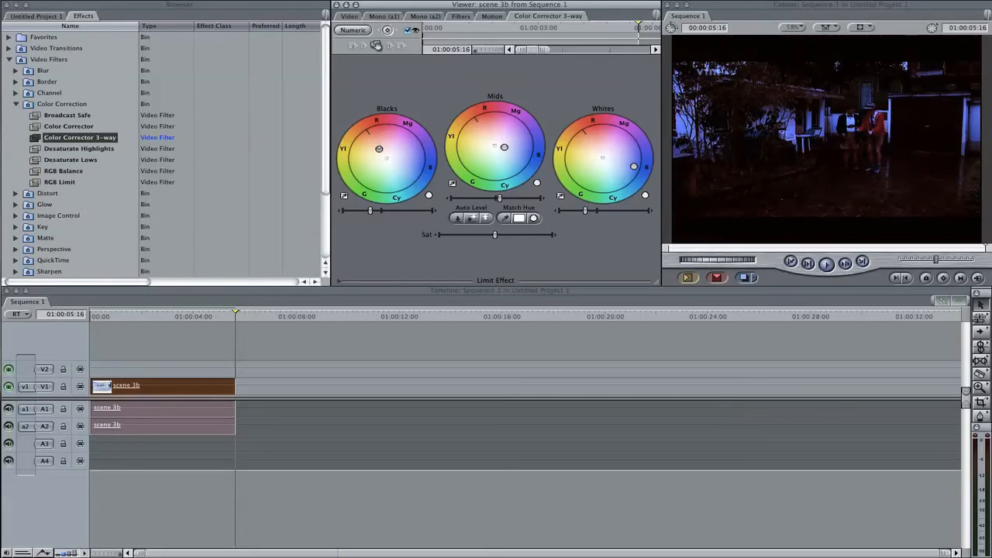
left_click_drag(378, 148, 381, 153)
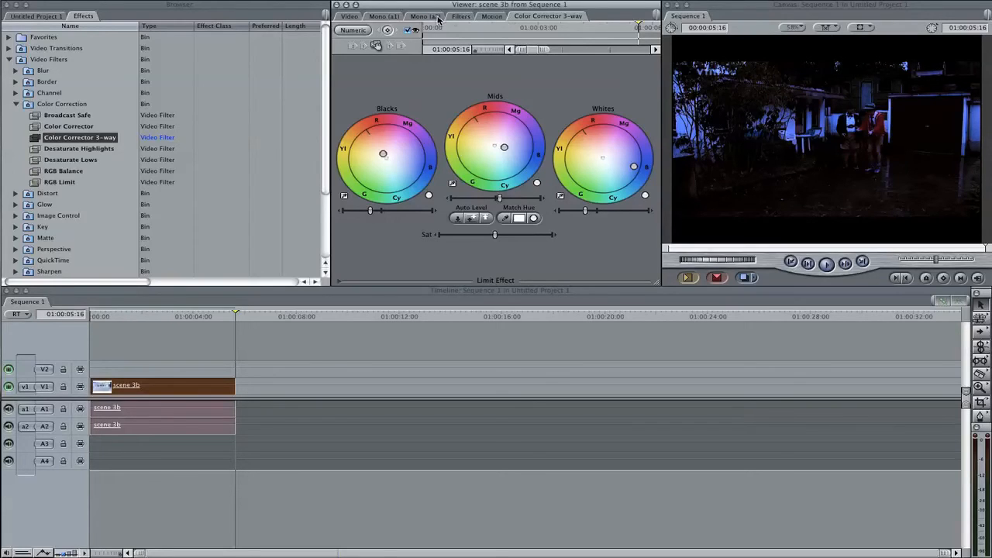
Show the clip's Filters tab, collapse Color Correction and expand Image Control video filters.
left_click(461, 16)
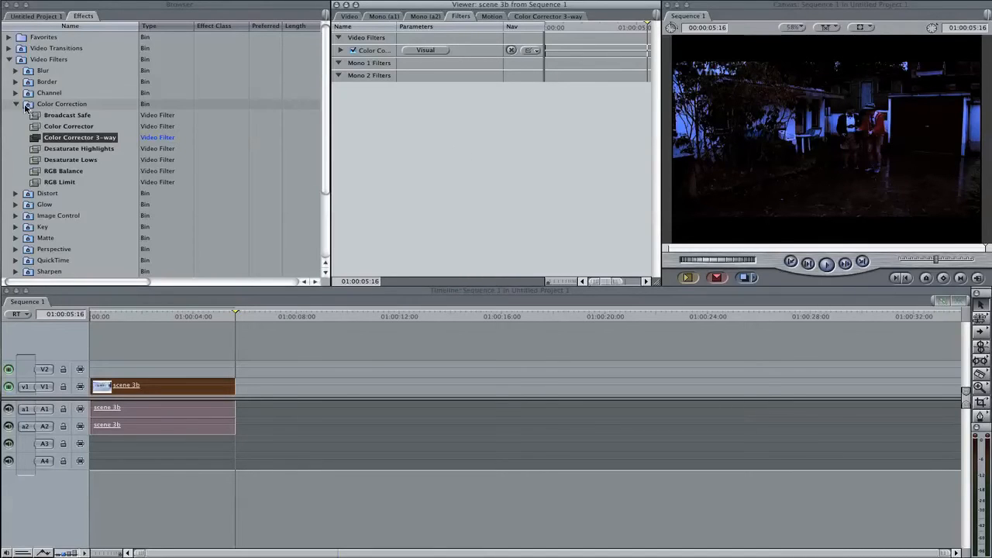
left_click(15, 104)
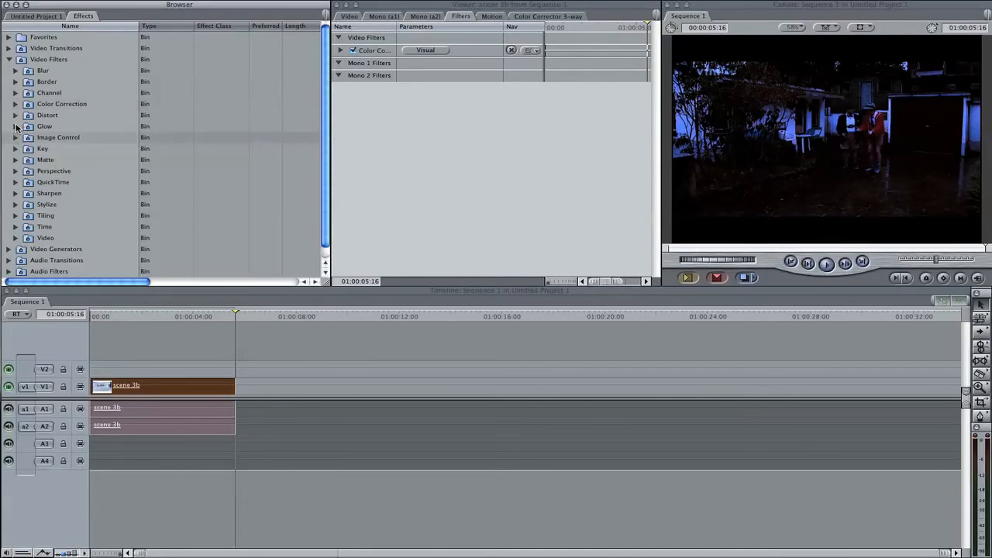
left_click(15, 137)
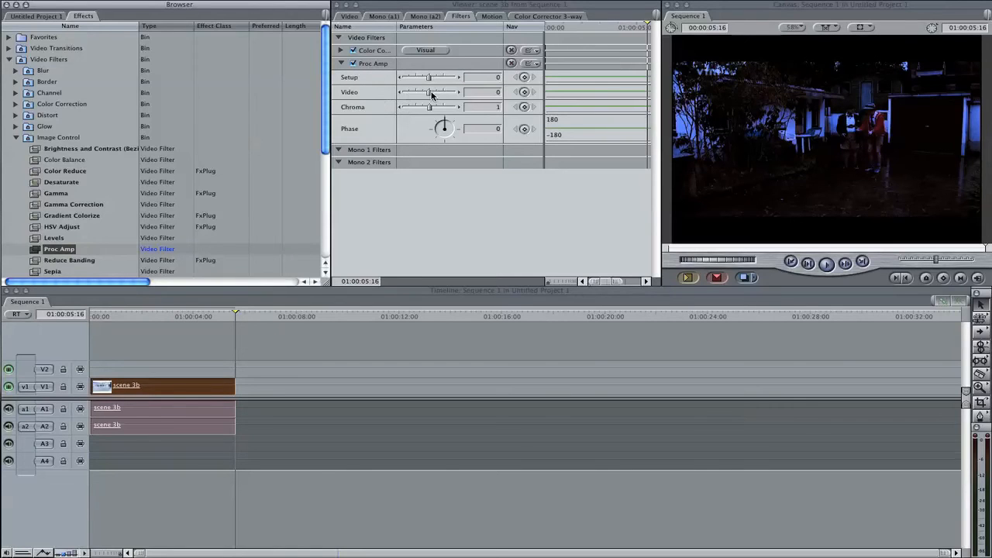
mouse_move(932, 112)
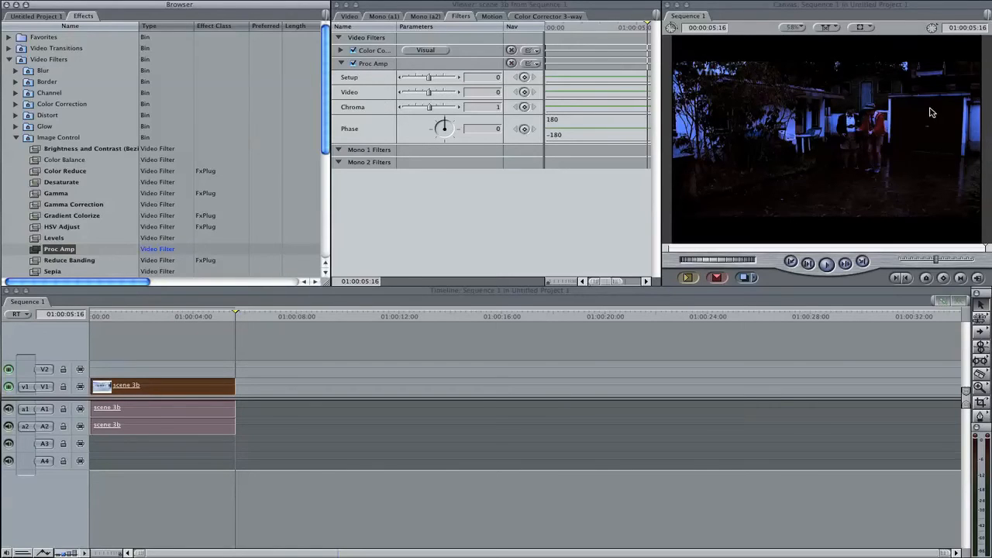
Set the Proc Amp video level to -1.
left_click_drag(430, 91, 455, 91)
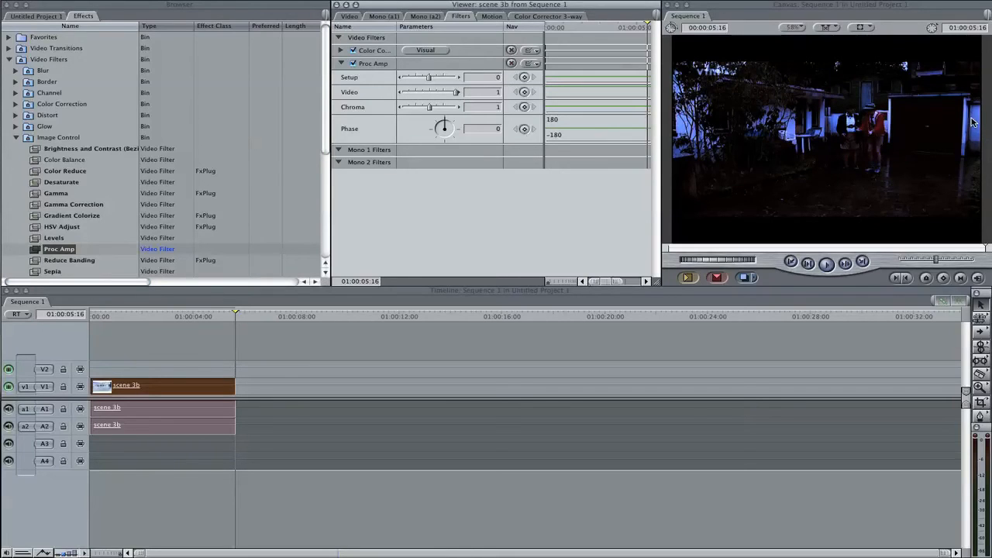
left_click_drag(456, 91, 440, 91)
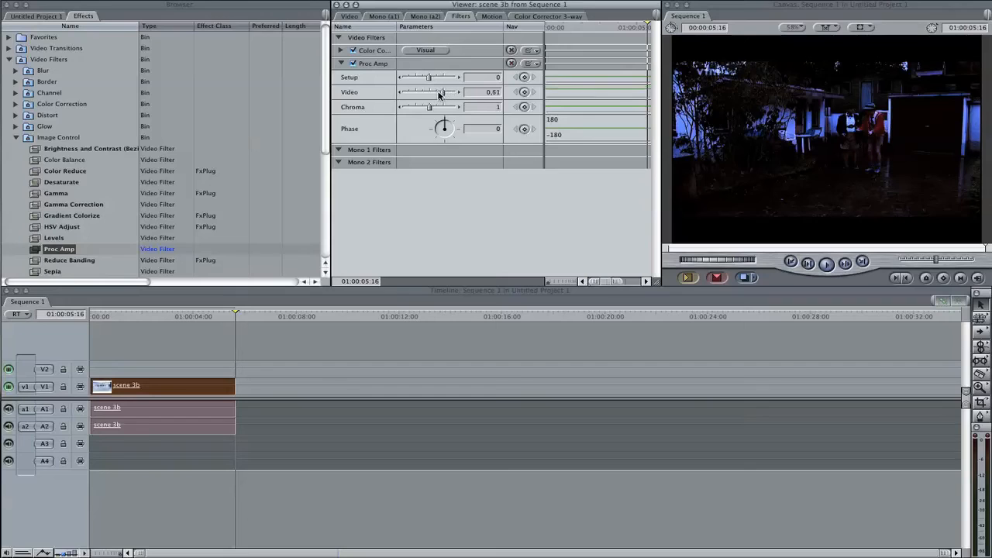
left_click_drag(429, 91, 401, 92)
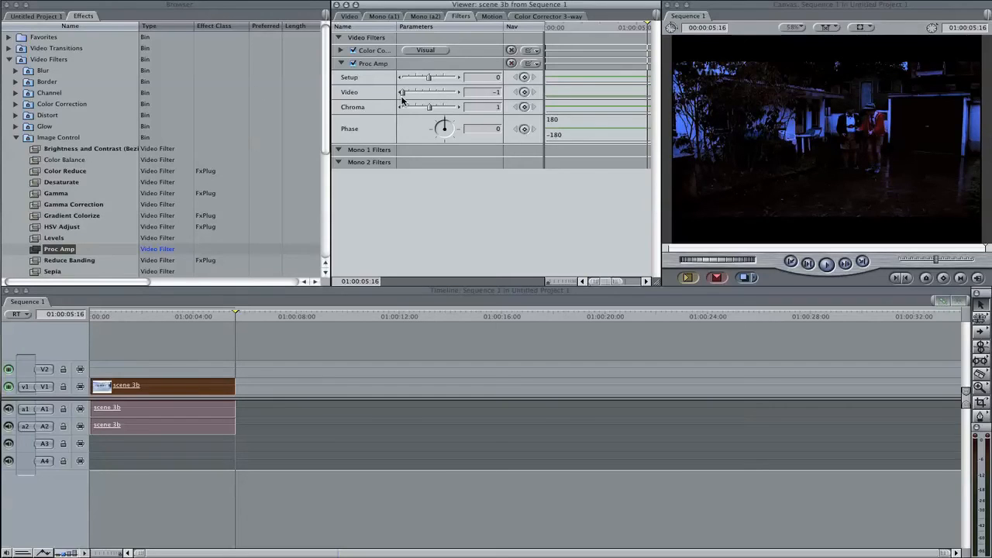
mouse_move(417, 81)
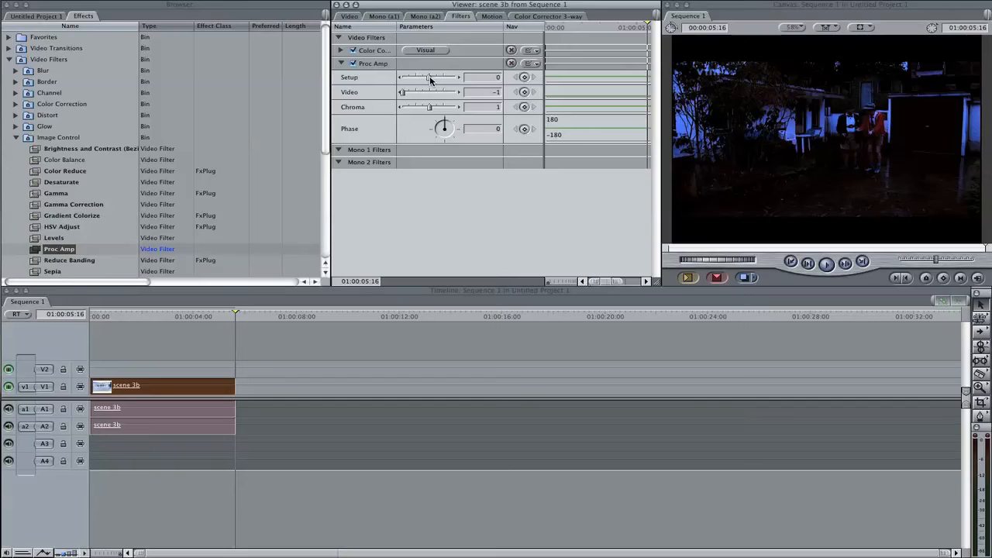
Check the 3-way wheels, then set the Proc Amp setup level slightly below zero.
left_click_drag(426, 77, 432, 76)
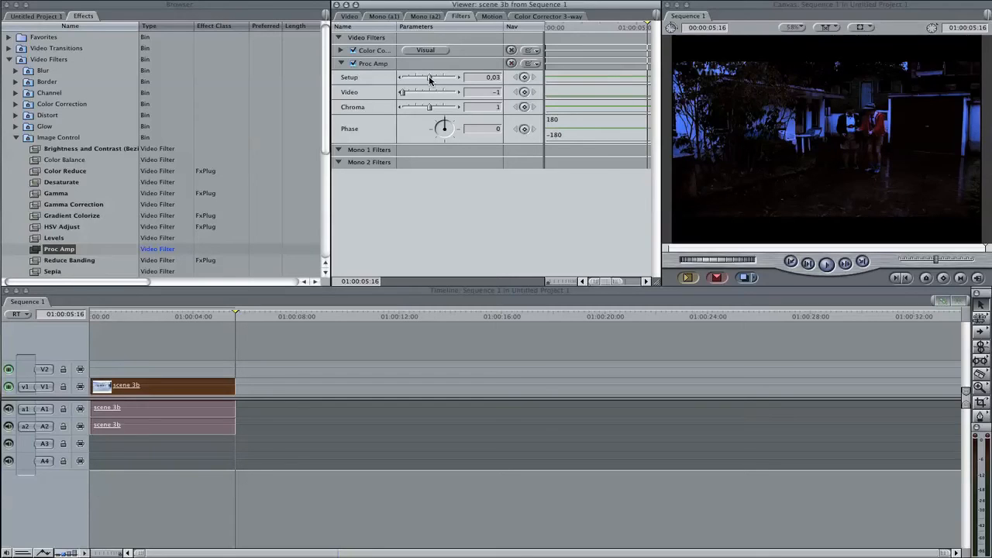
left_click_drag(429, 76, 440, 77)
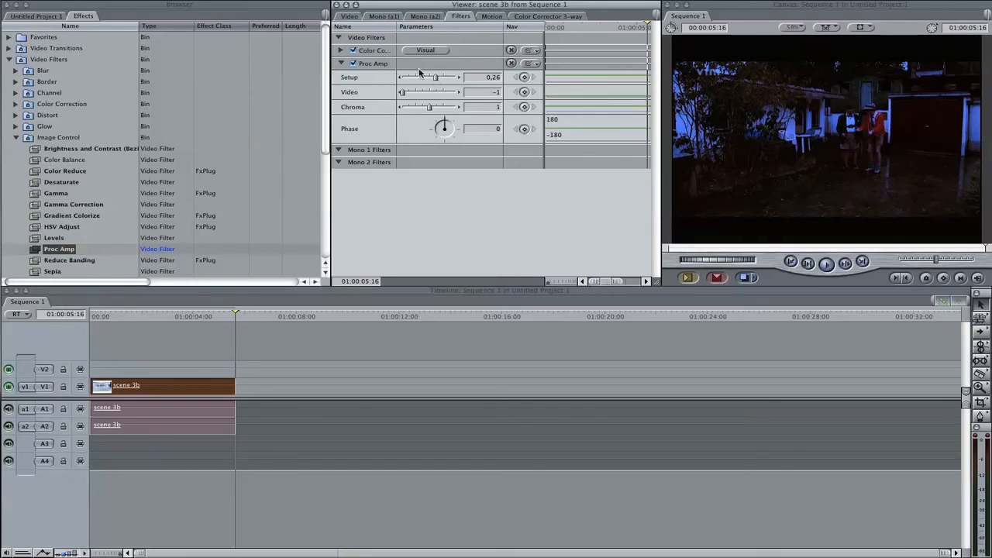
left_click(548, 16)
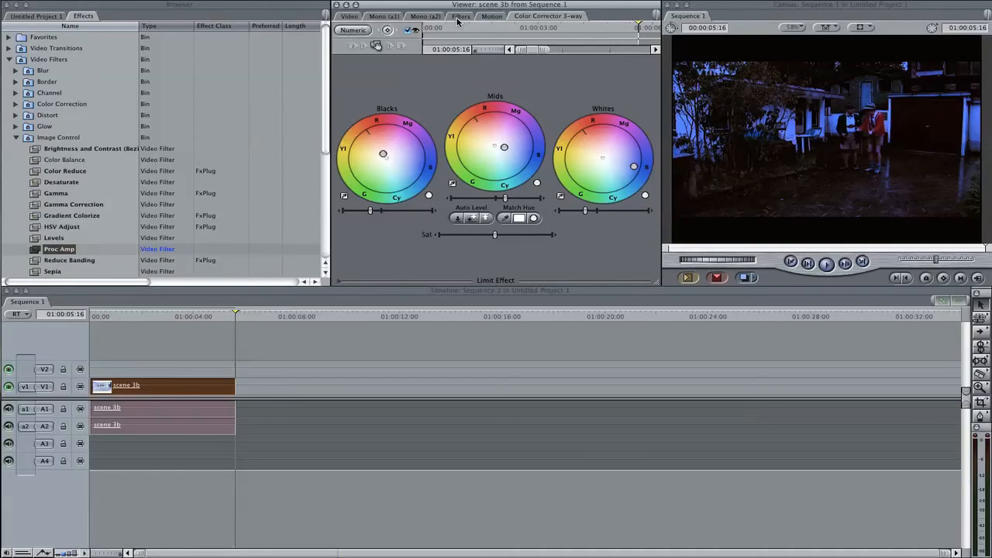
left_click(461, 16)
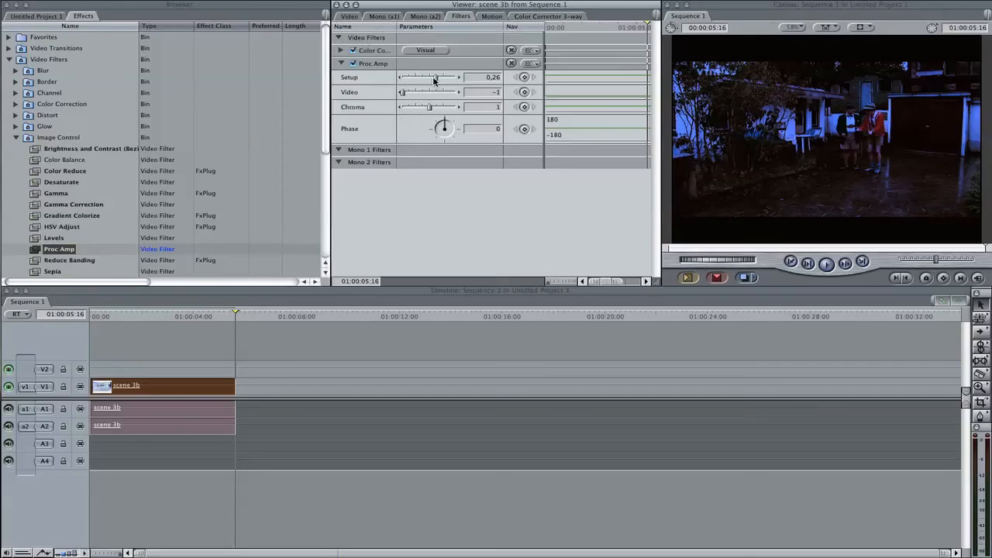
left_click_drag(438, 77, 430, 77)
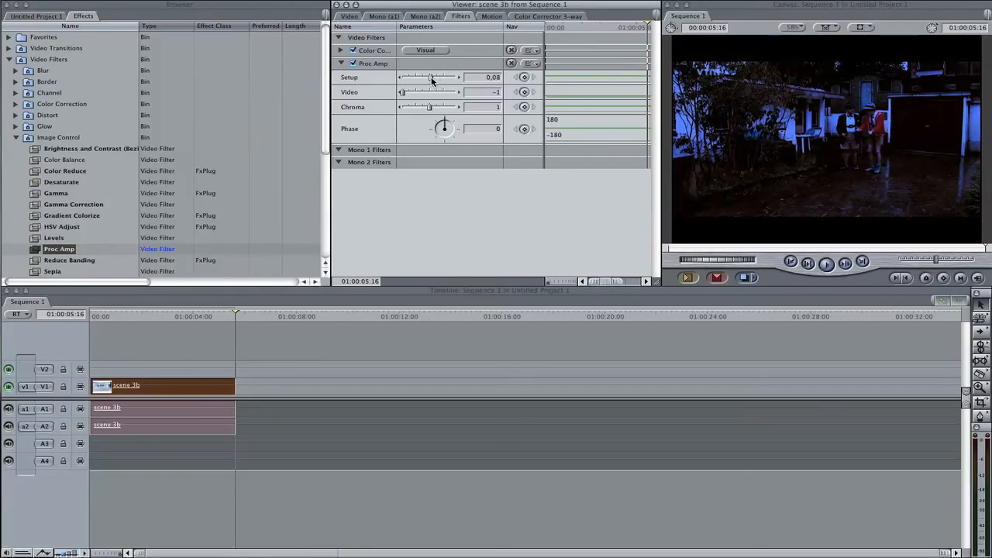
left_click_drag(428, 76, 424, 77)
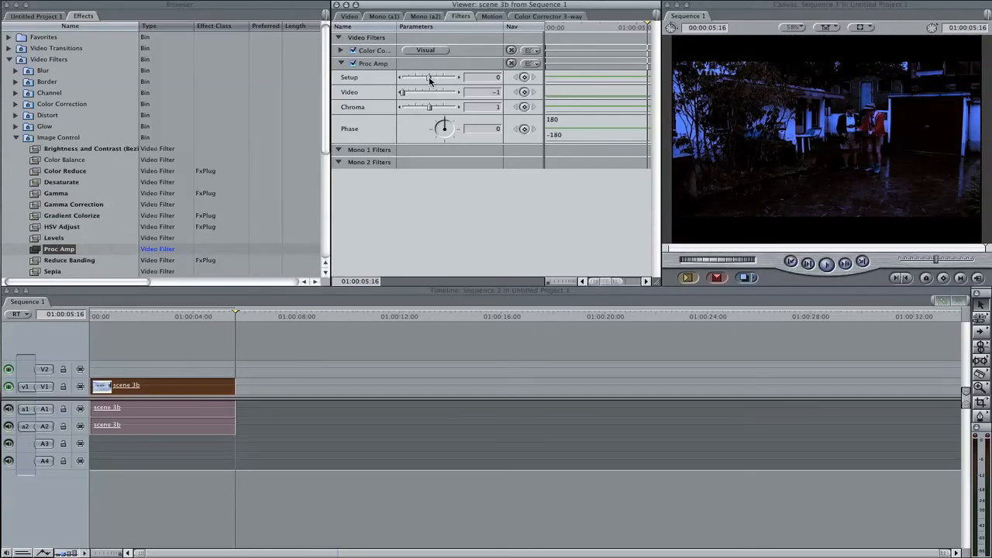
left_click_drag(430, 76, 424, 77)
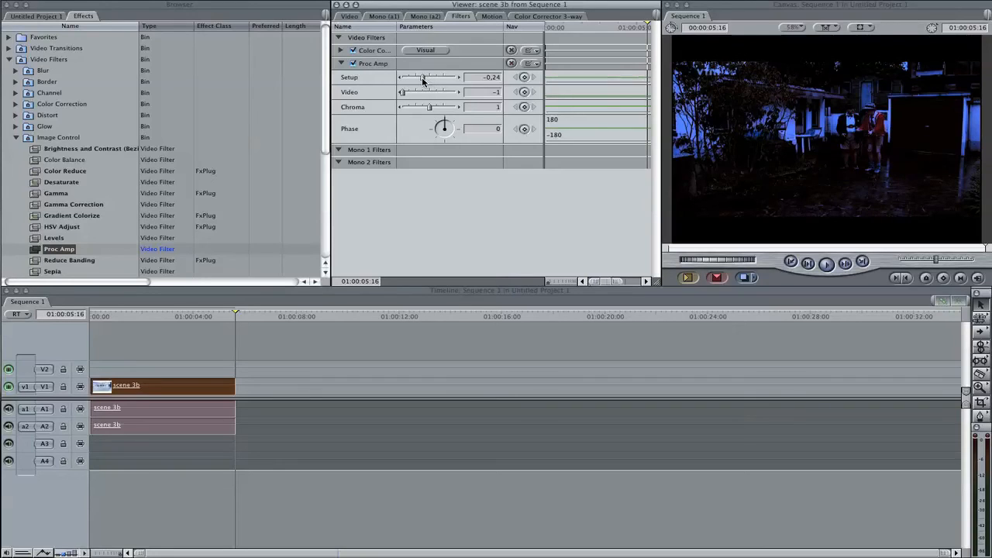
left_click_drag(426, 76, 430, 77)
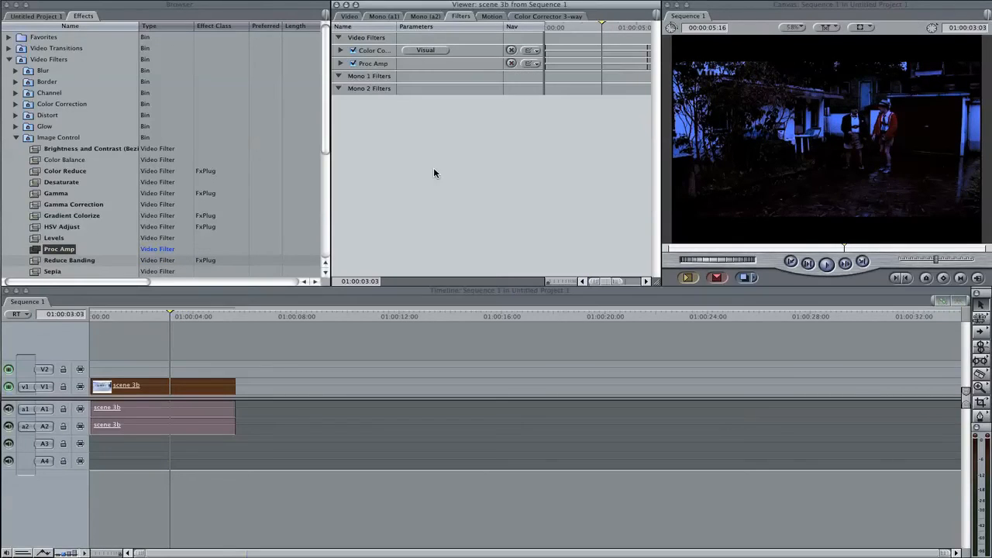
mouse_move(842, 77)
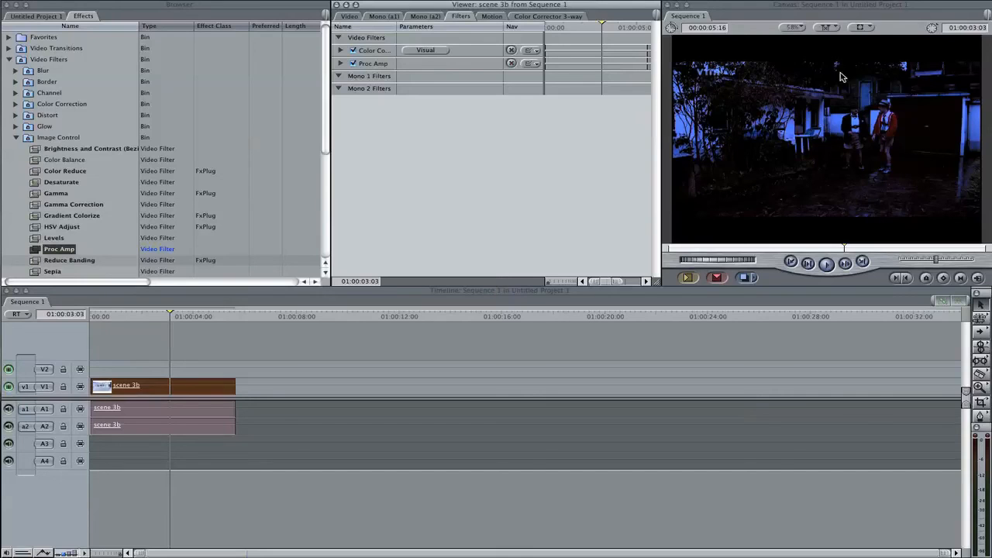
mouse_move(876, 80)
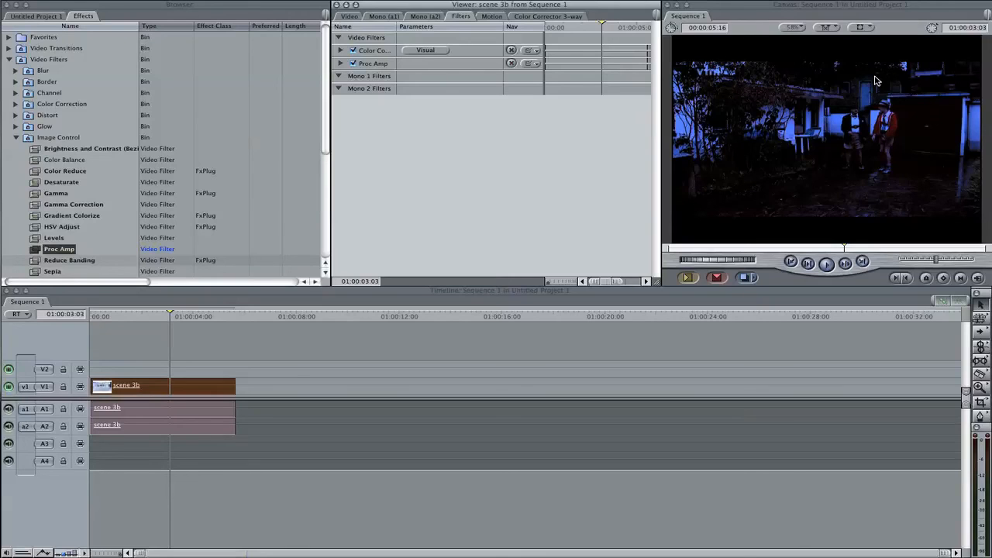
mouse_move(564, 130)
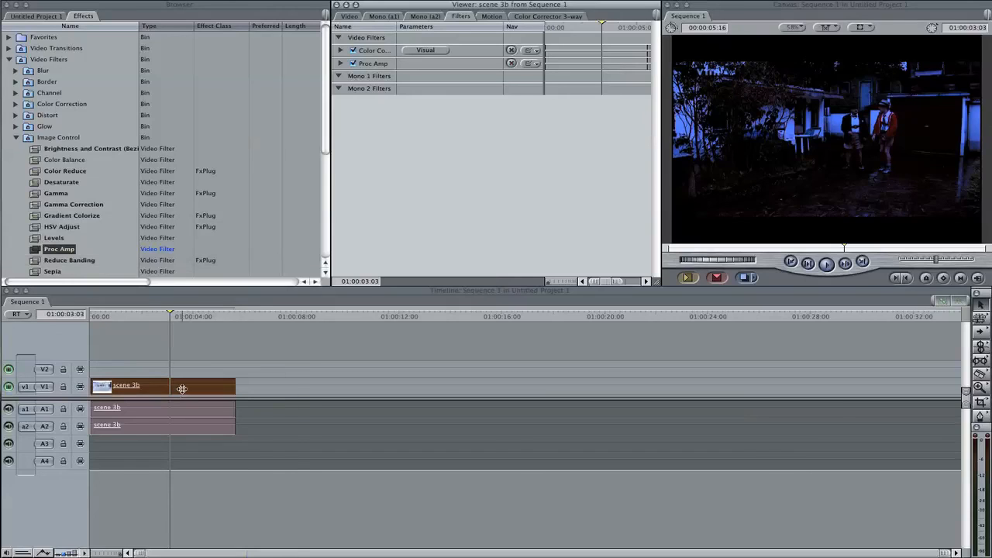
right_click(162, 385)
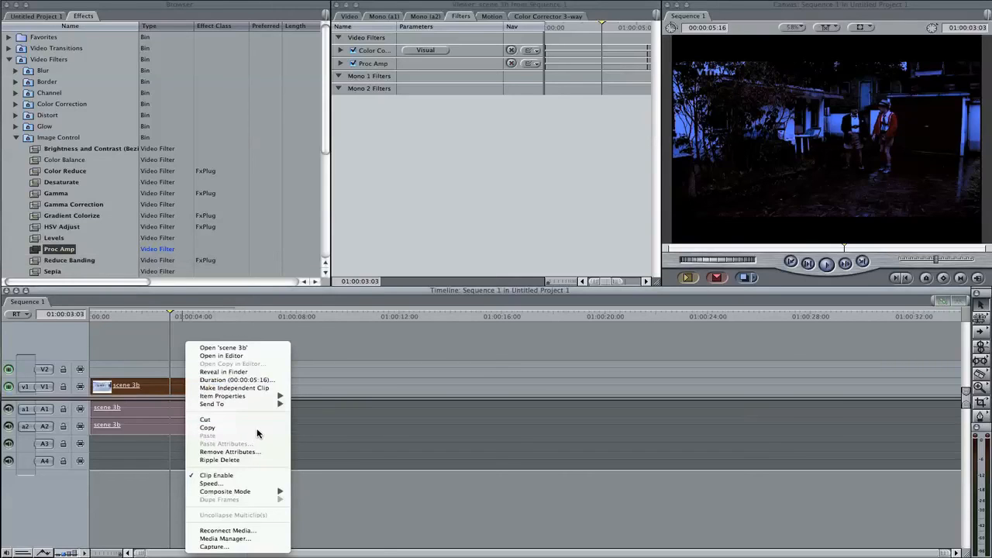
mouse_move(225, 491)
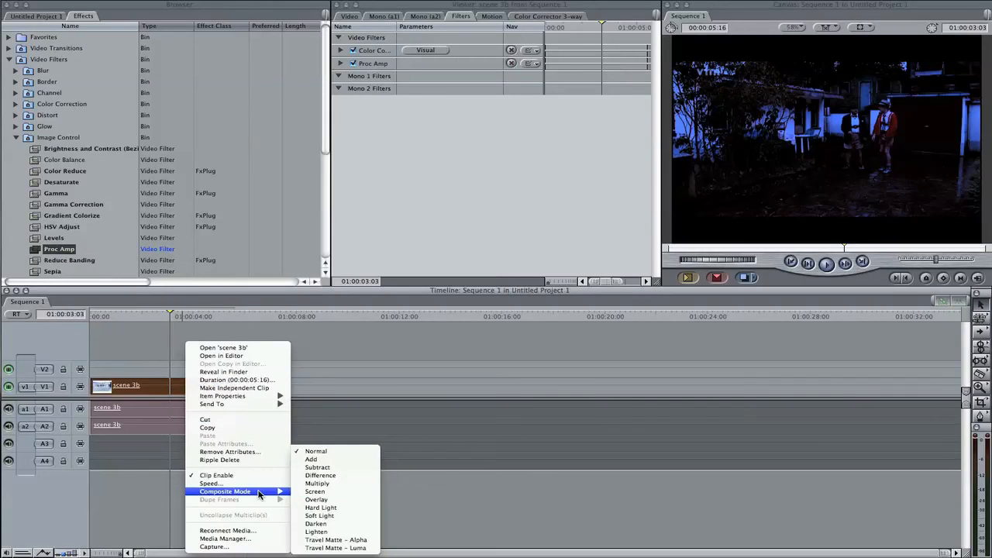
mouse_move(333, 451)
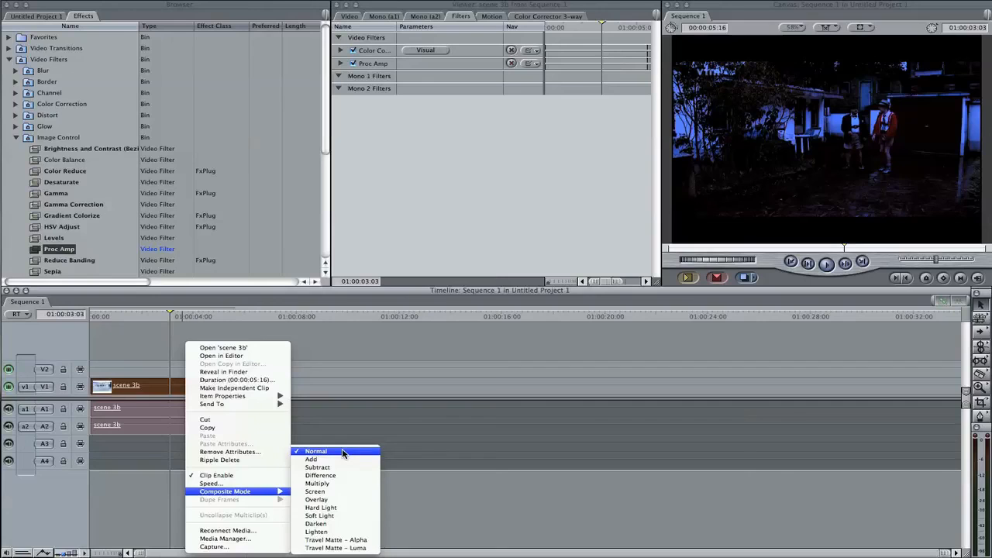
left_click(315, 451)
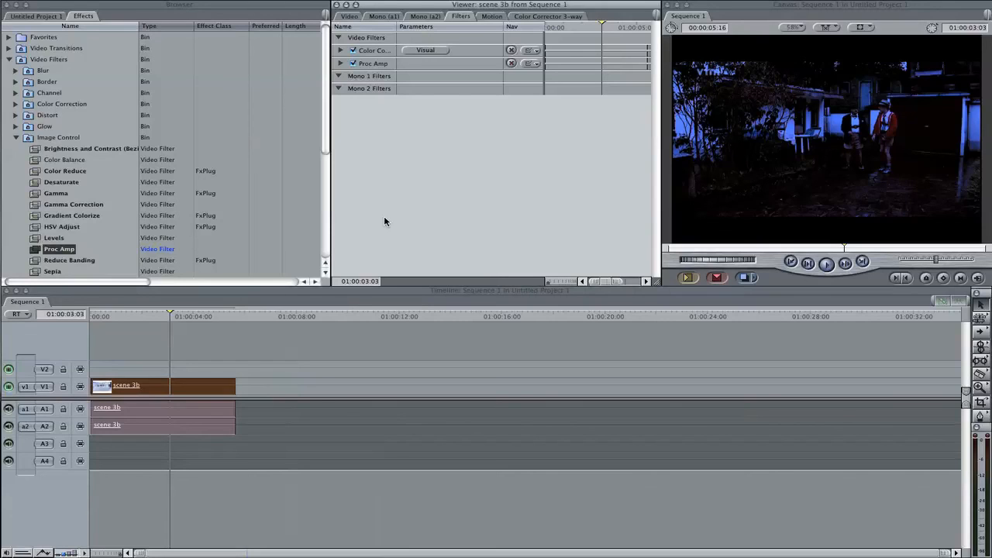
mouse_move(370, 229)
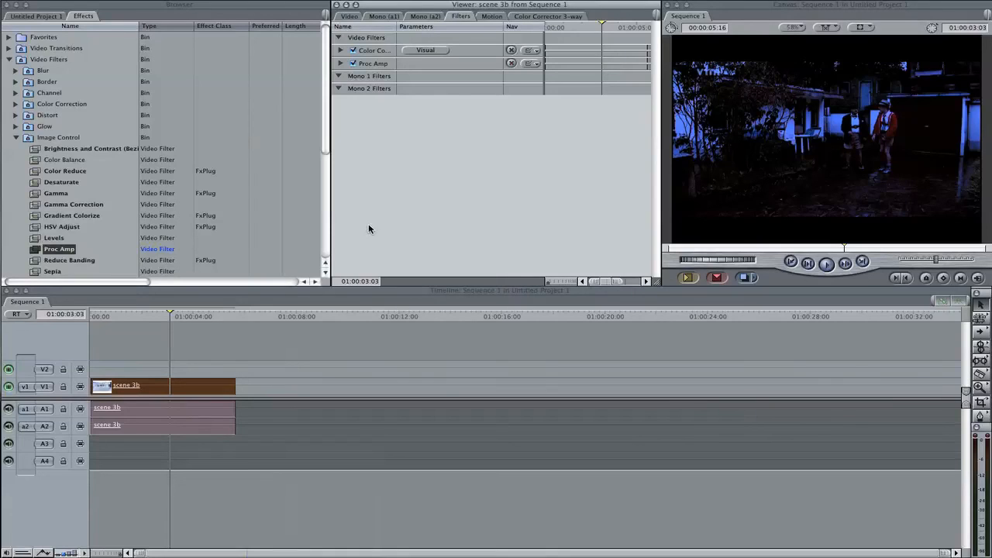
mouse_move(381, 226)
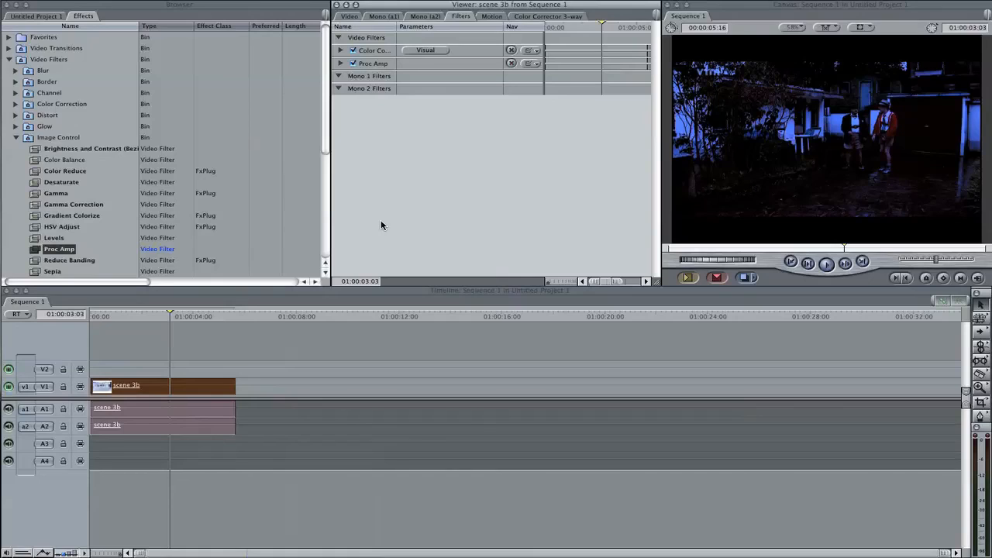